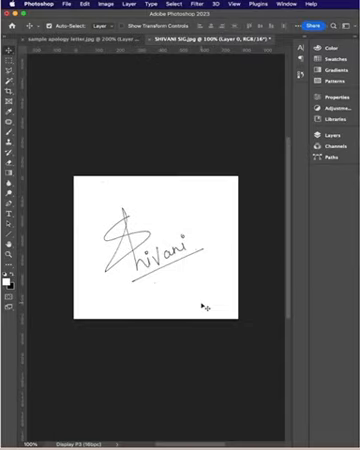
- Select the Red channel and apply a contrast-boosting Curves adjustment to it
{"action": "left_click", "coordinate": [325, 135]}
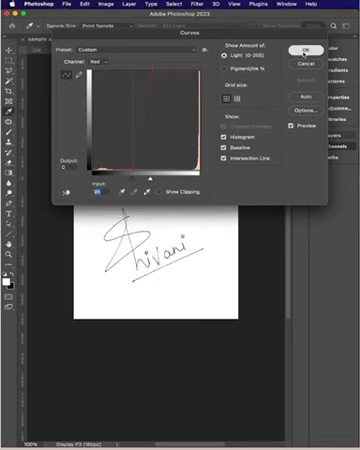
{"action": "left_click", "coordinate": [298, 49]}
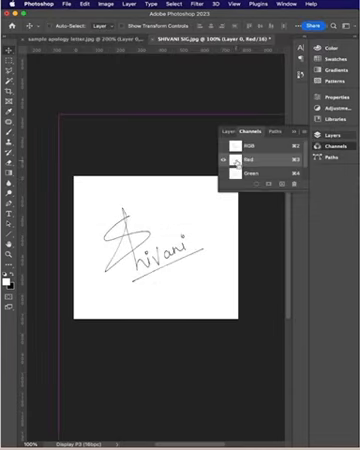